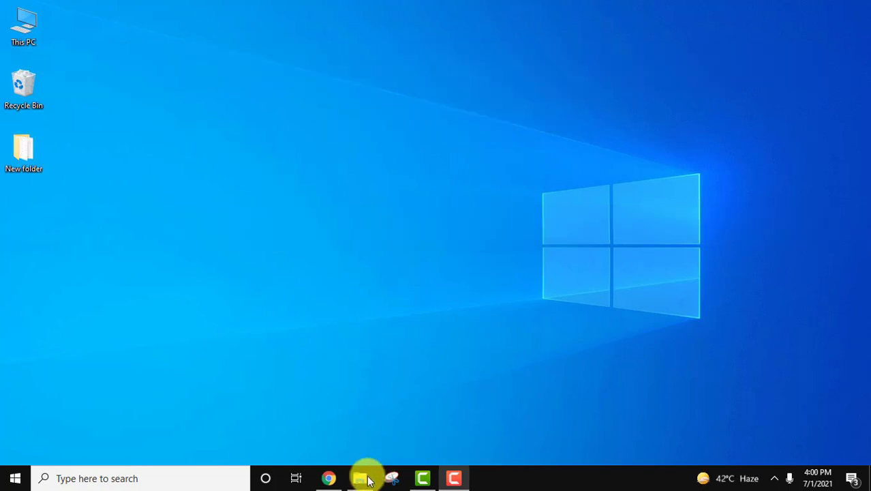
# Open Chrome and search Google for 'python'
pyautogui.click(329, 478)
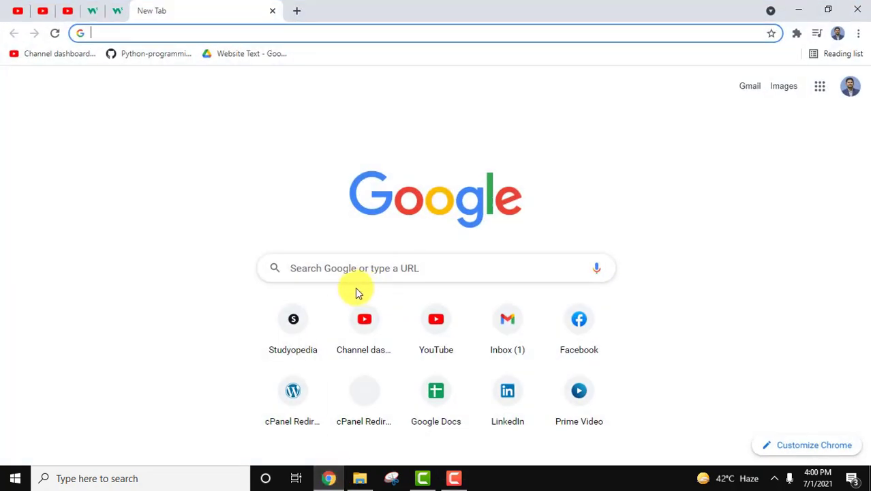
pyautogui.write('python')
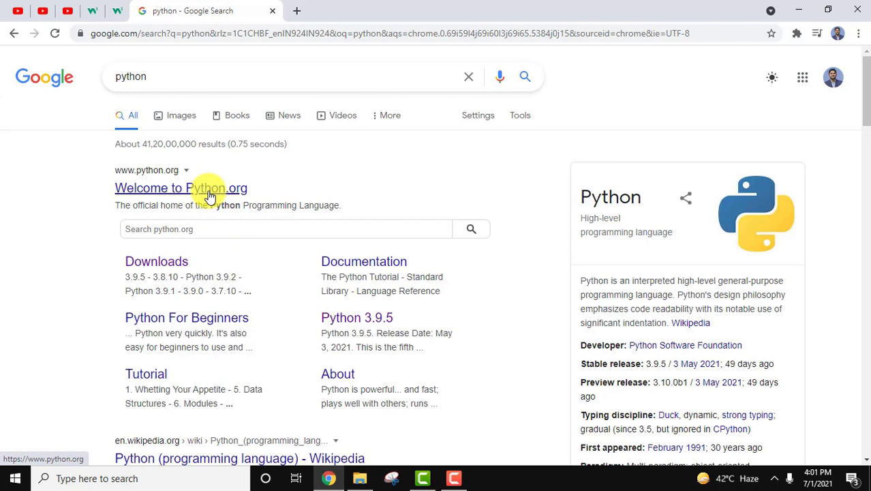
# Open the 'Welcome to Python.org' search result
pyautogui.click(181, 188)
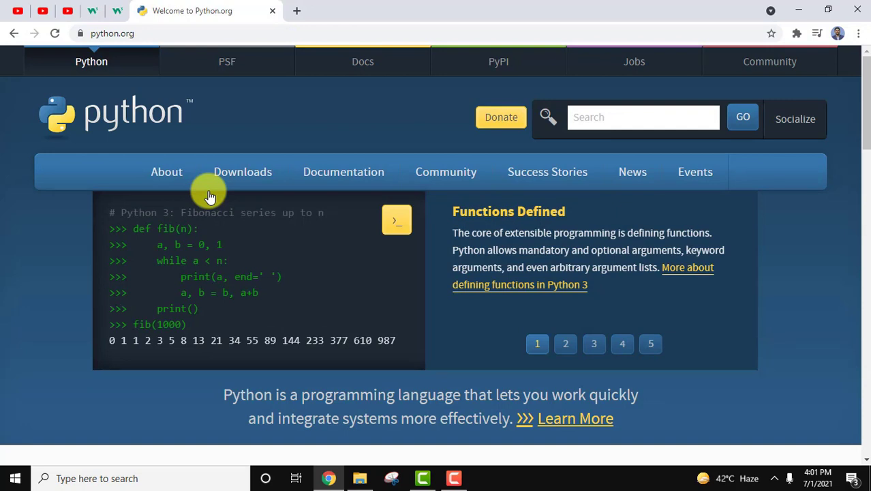
pyautogui.moveTo(238, 203)
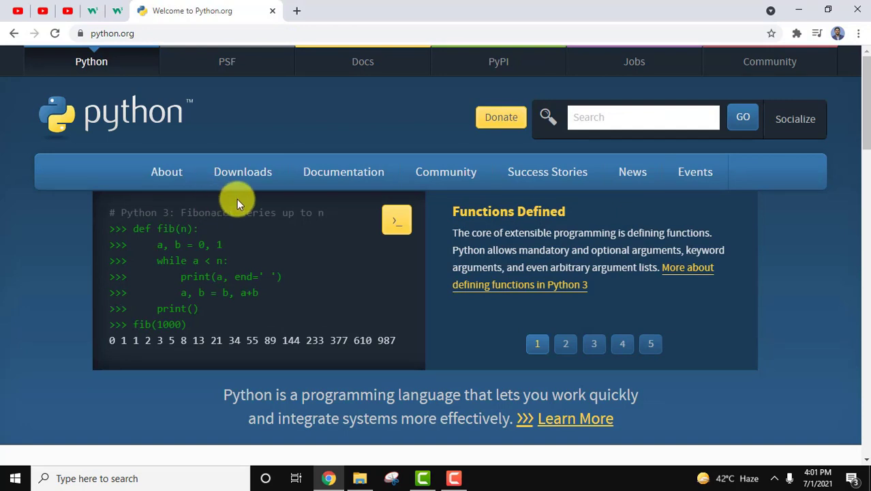
pyautogui.moveTo(243, 171)
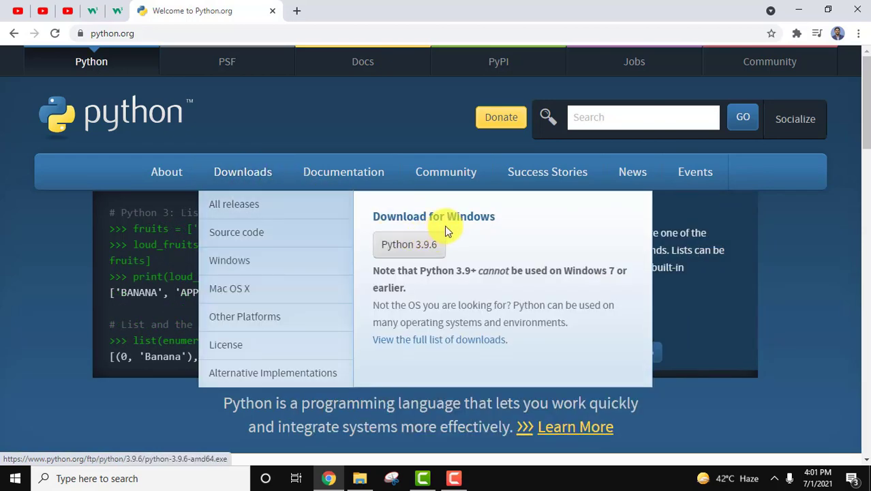
pyautogui.moveTo(457, 270)
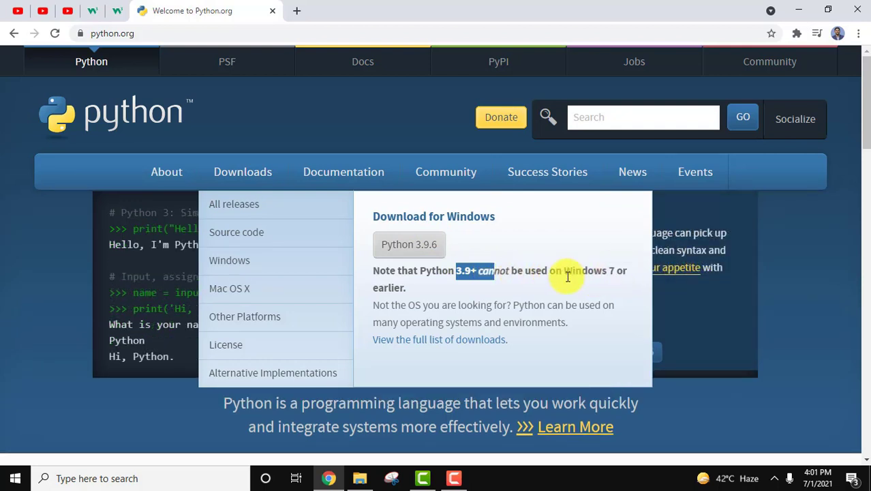
pyautogui.moveTo(435, 266)
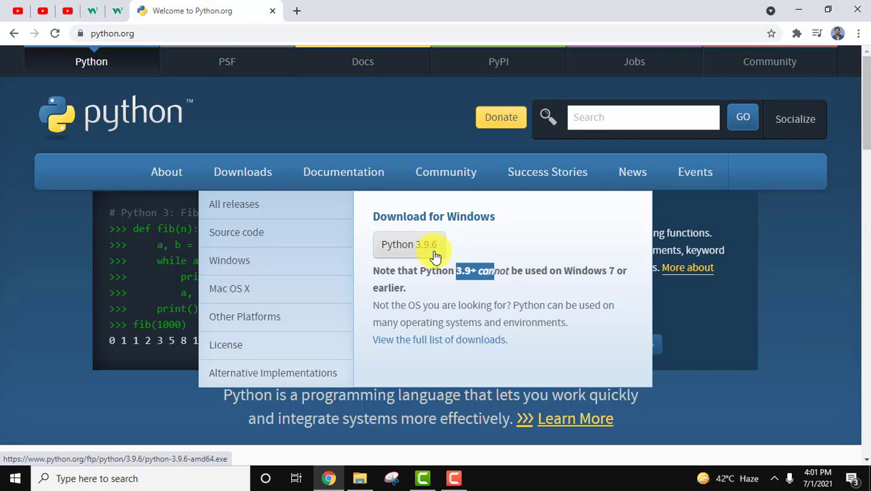
# Download python-3.9.6-amd64.exe and open it from the download bar
pyautogui.click(408, 244)
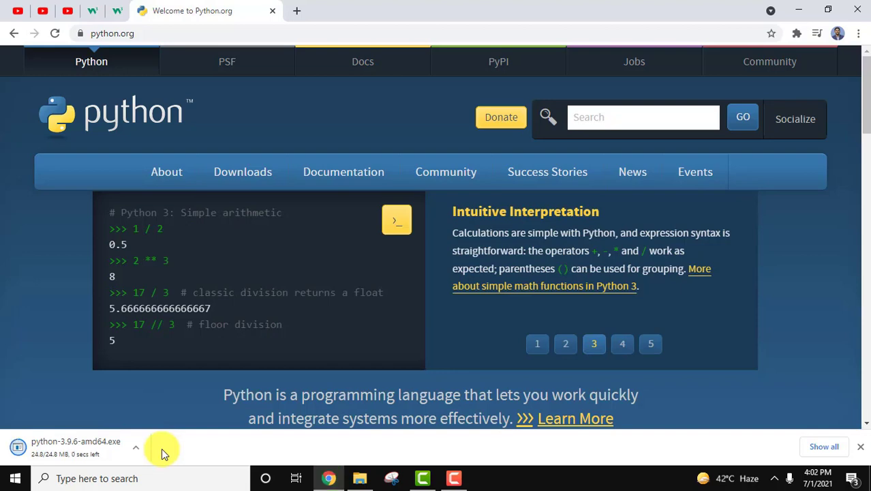
pyautogui.click(621, 343)
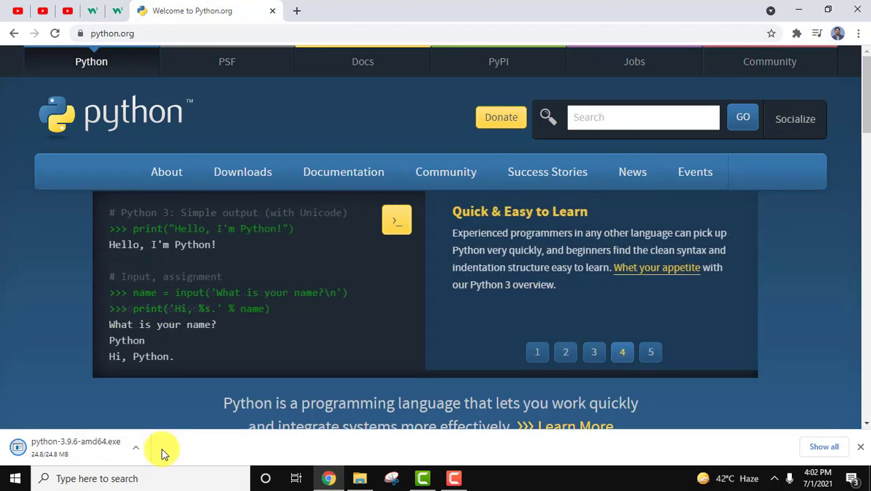
pyautogui.click(650, 351)
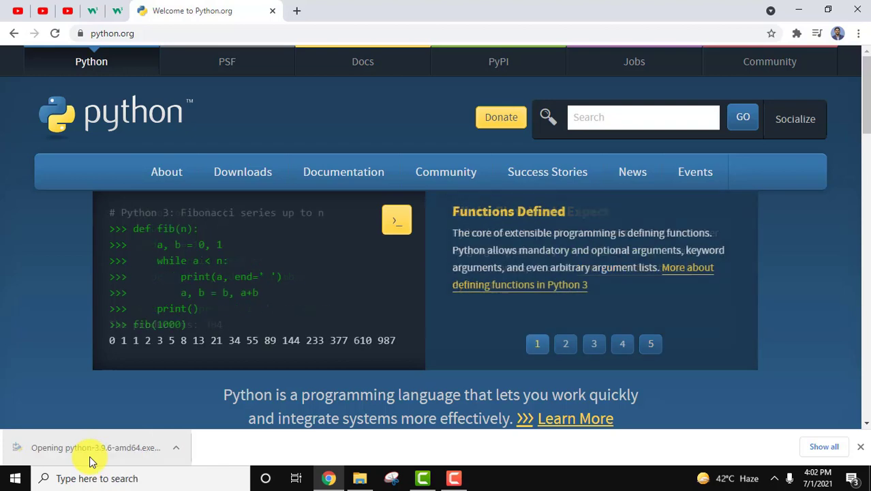
# Enable 'Add Python 3.9 to PATH' on the installer's first page
pyautogui.click(566, 343)
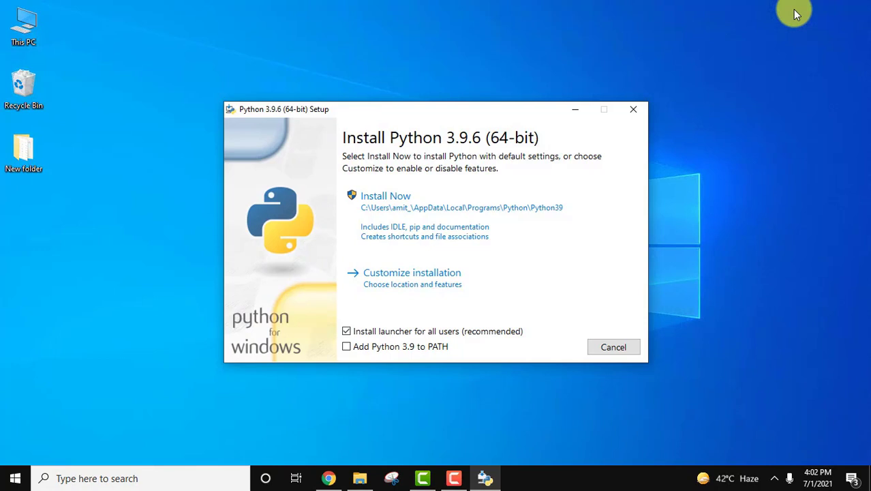
pyautogui.moveTo(421, 318)
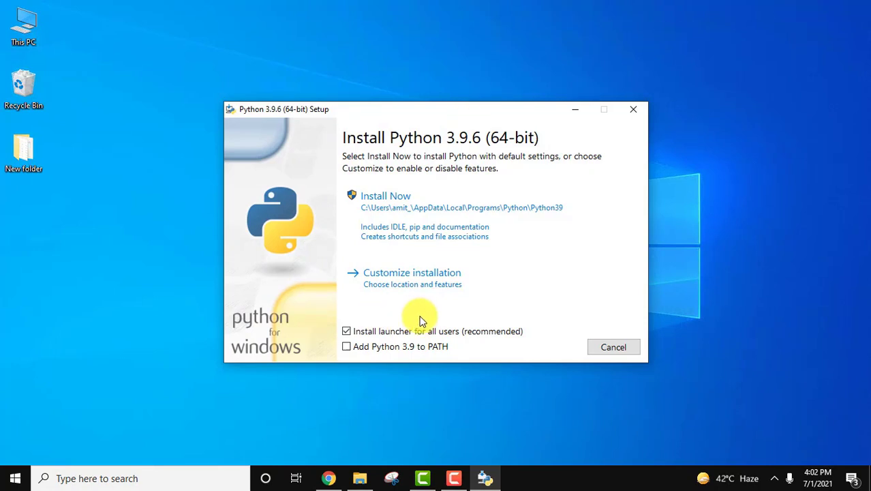
pyautogui.click(346, 346)
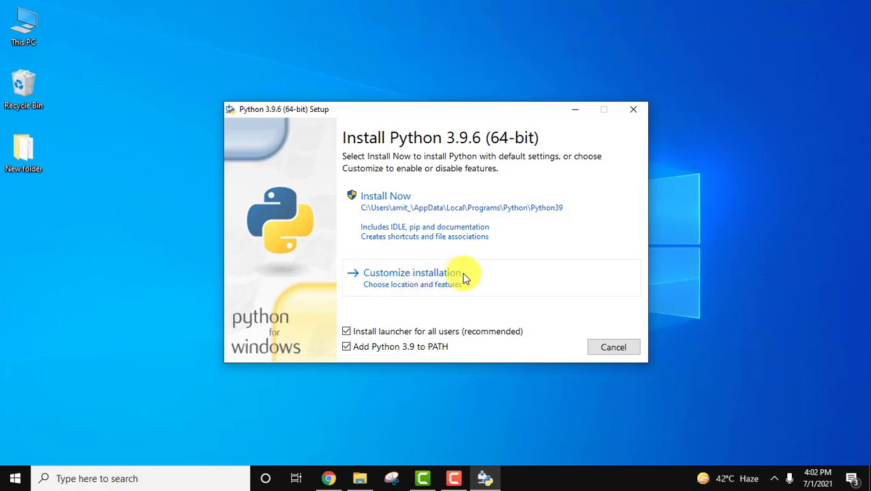
pyautogui.moveTo(470, 276)
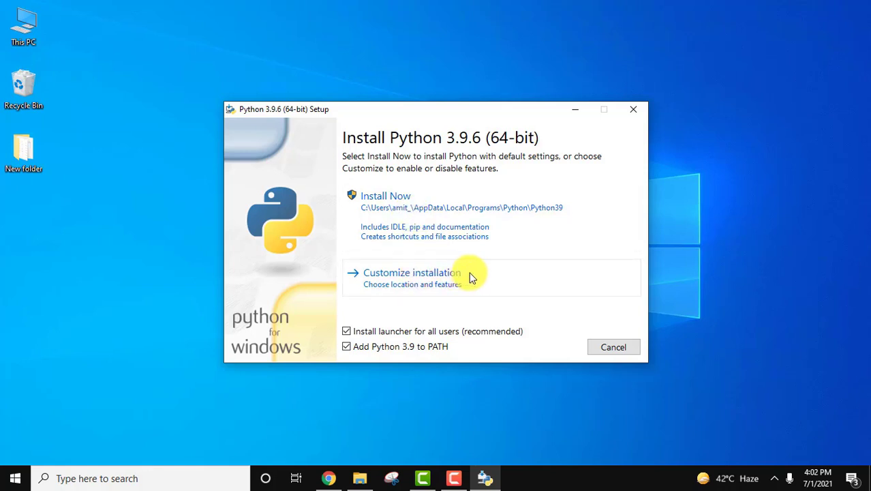
pyautogui.moveTo(470, 276)
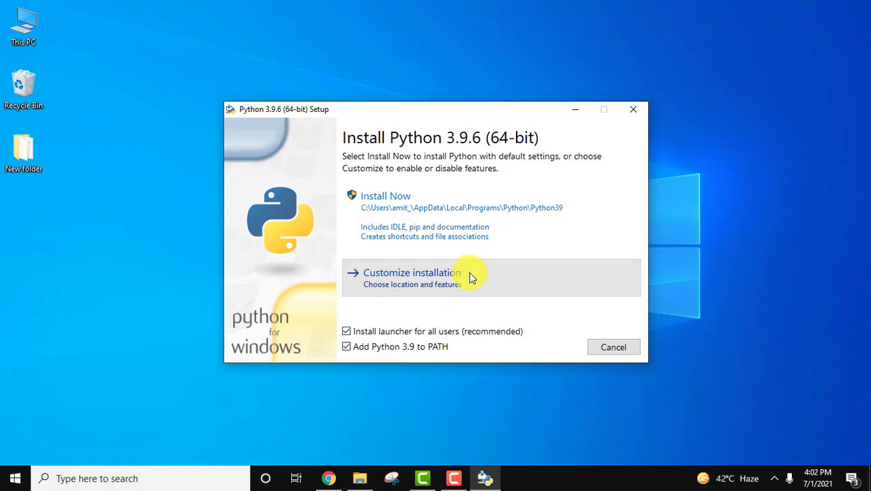
# Choose Customize installation and add Documentation to the default optional features
pyautogui.click(412, 272)
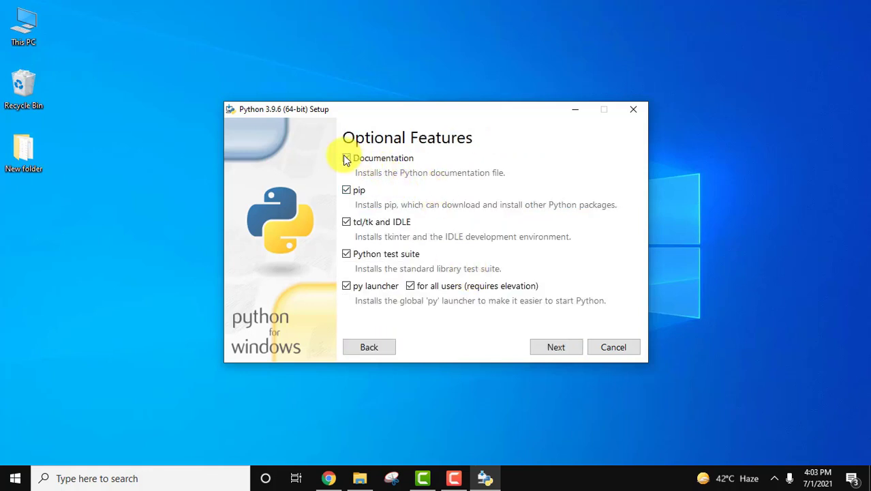
pyautogui.click(346, 157)
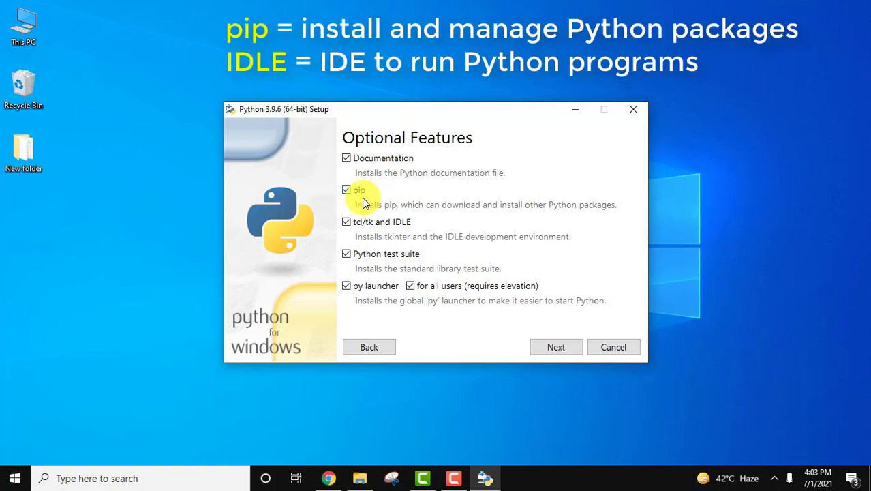
pyautogui.moveTo(402, 225)
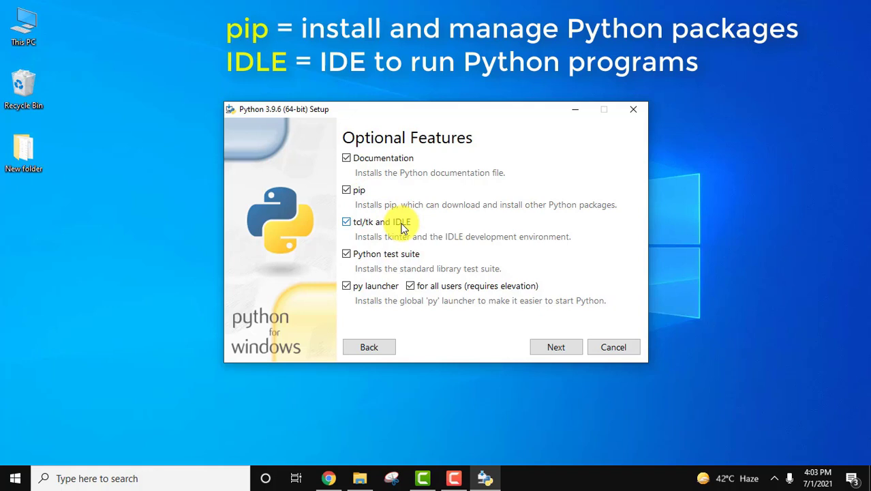
pyautogui.moveTo(428, 266)
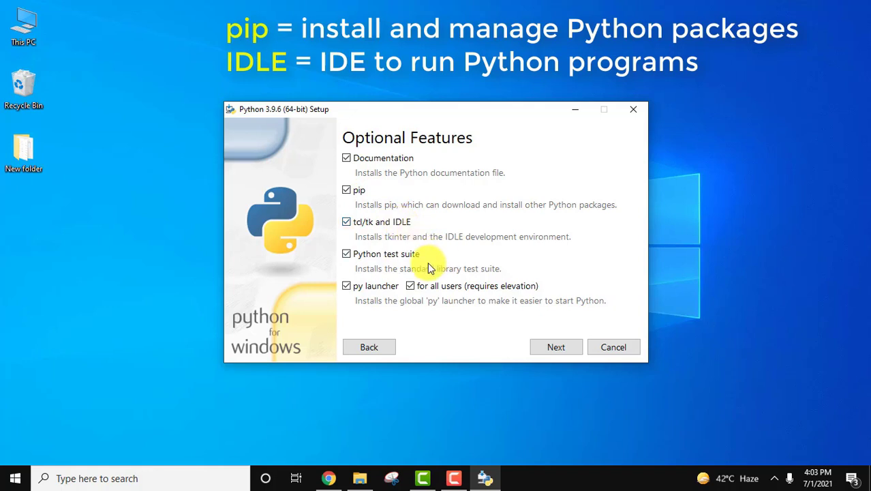
pyautogui.moveTo(554, 321)
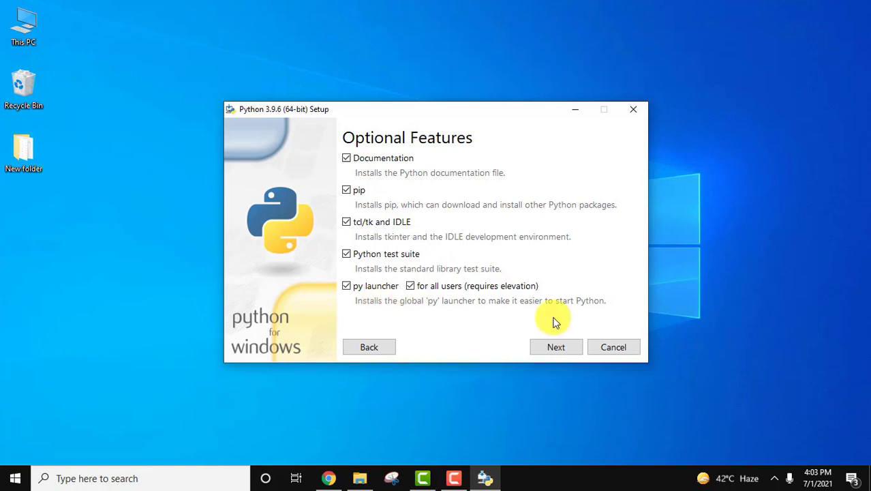
pyautogui.moveTo(556, 346)
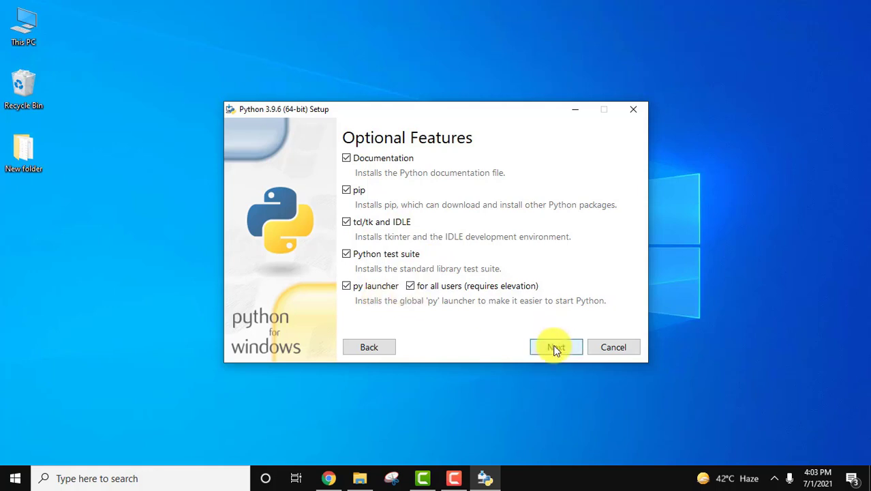
# Enable 'Install for all users' and 'Precompile standard library', keeping C:\Program Files\Python39
pyautogui.click(556, 346)
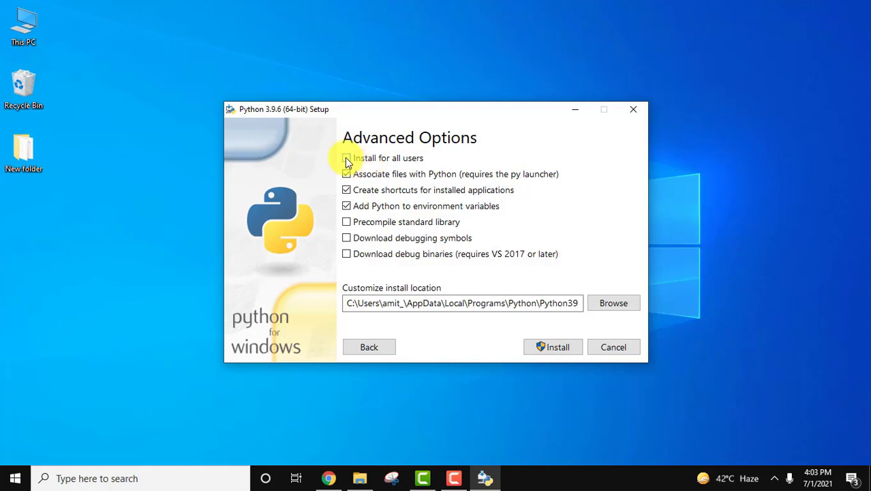
pyautogui.click(347, 157)
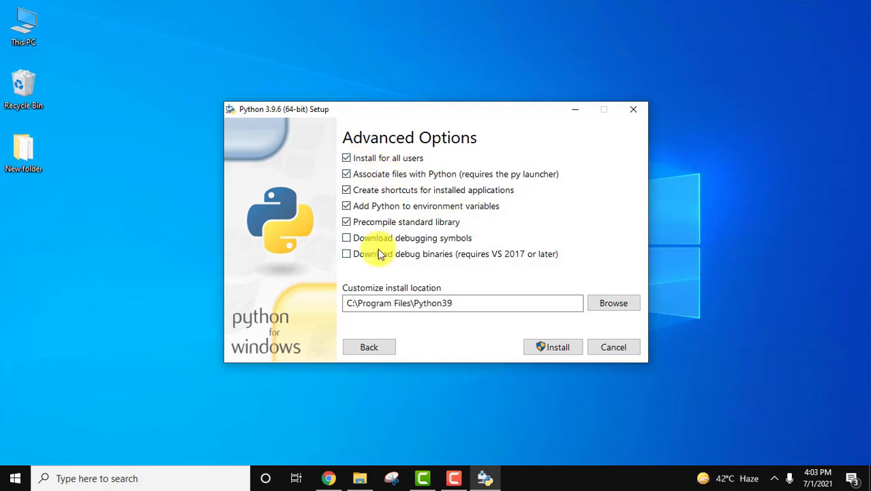
pyautogui.click(460, 302)
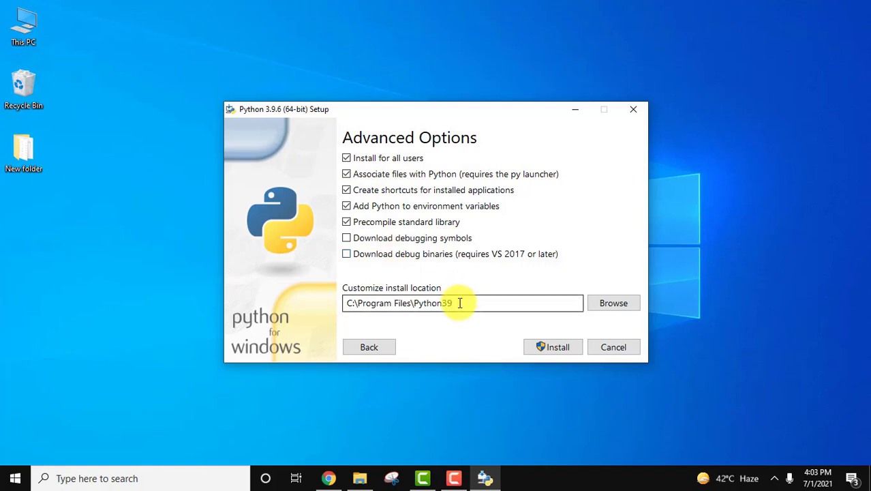
pyautogui.moveTo(613, 302)
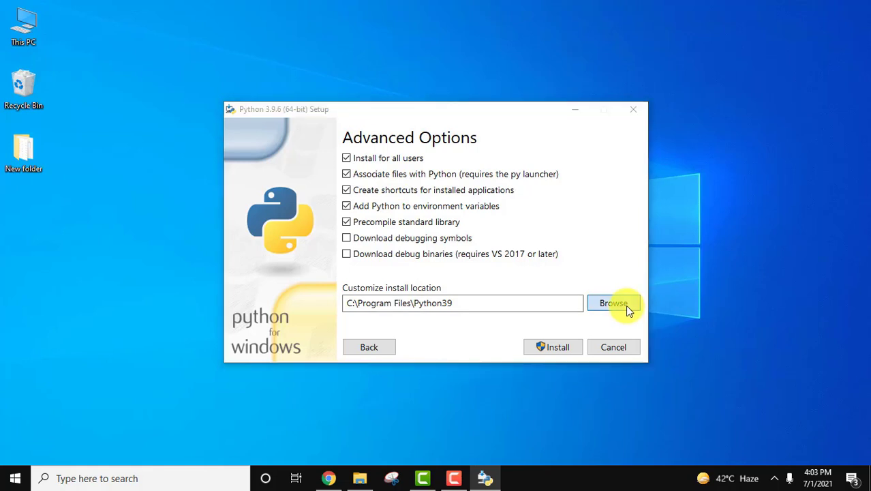
pyautogui.click(613, 302)
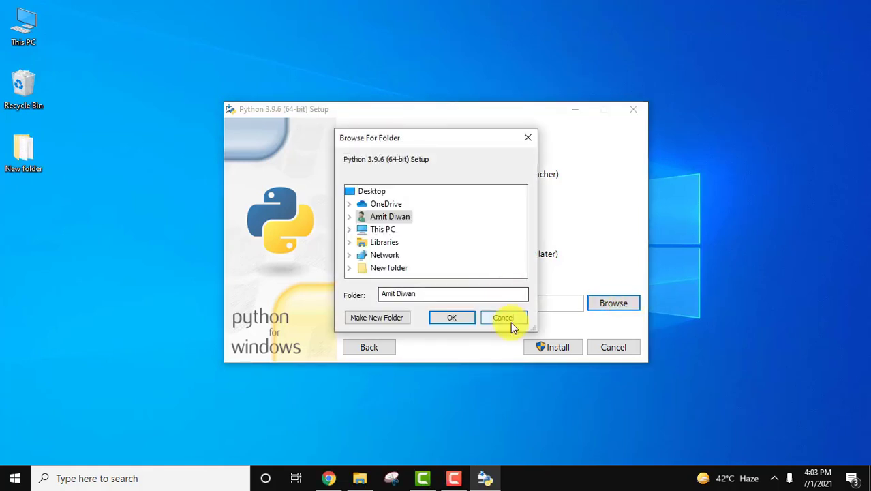
pyautogui.click(503, 318)
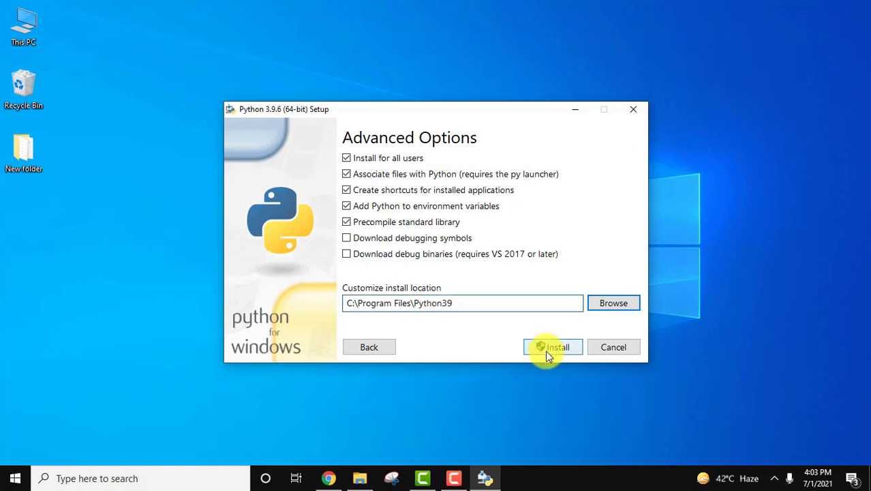
# Run the installation and close Setup after 'Setup was successful'
pyautogui.click(553, 347)
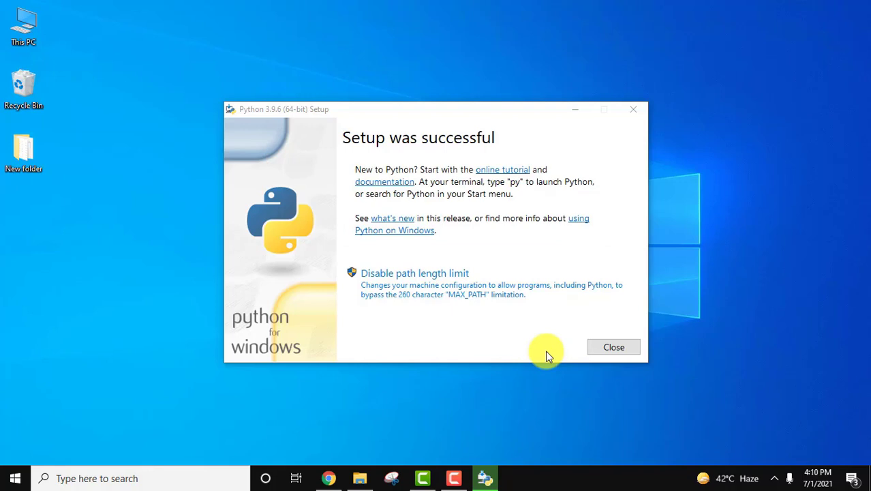
pyautogui.click(613, 346)
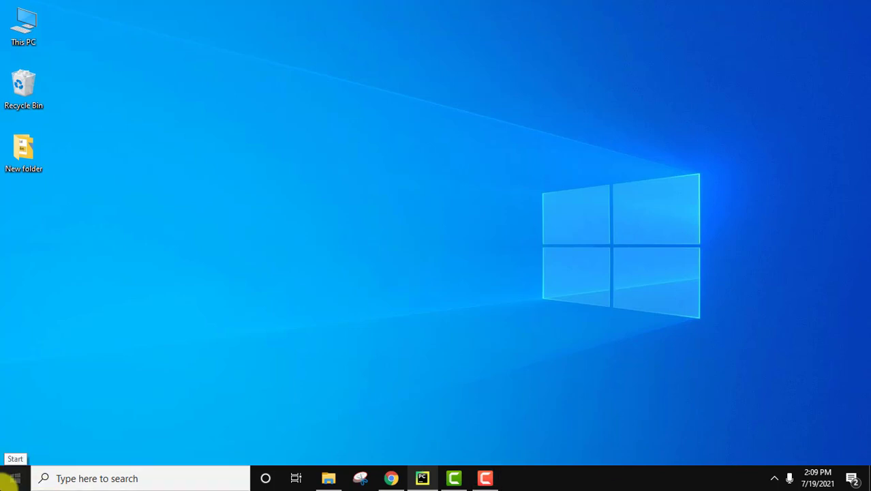
# Open Command Prompt via 'cmd' and run python --version, showing Python 3.9.6
pyautogui.write('cmd')
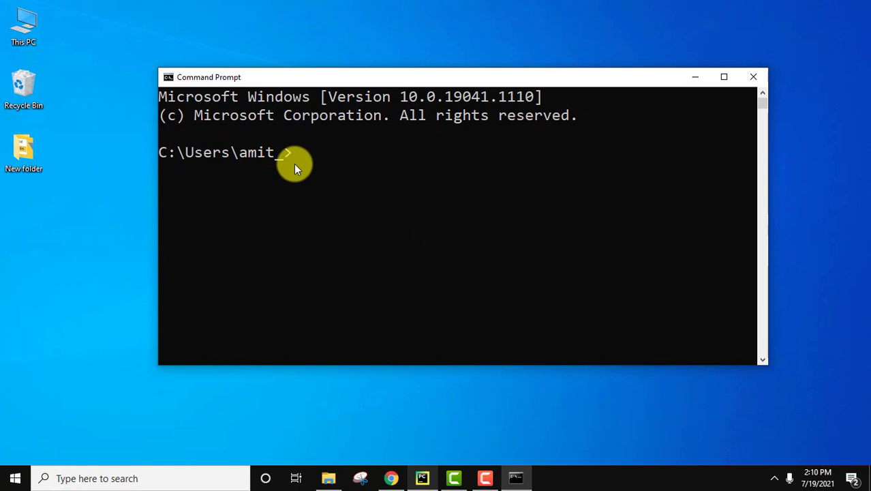
pyautogui.write('pyth')
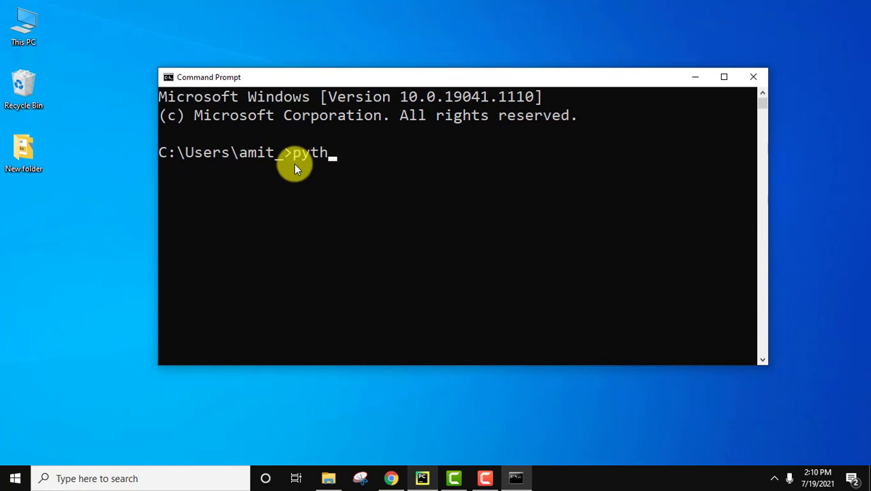
pyautogui.write('on --versi')
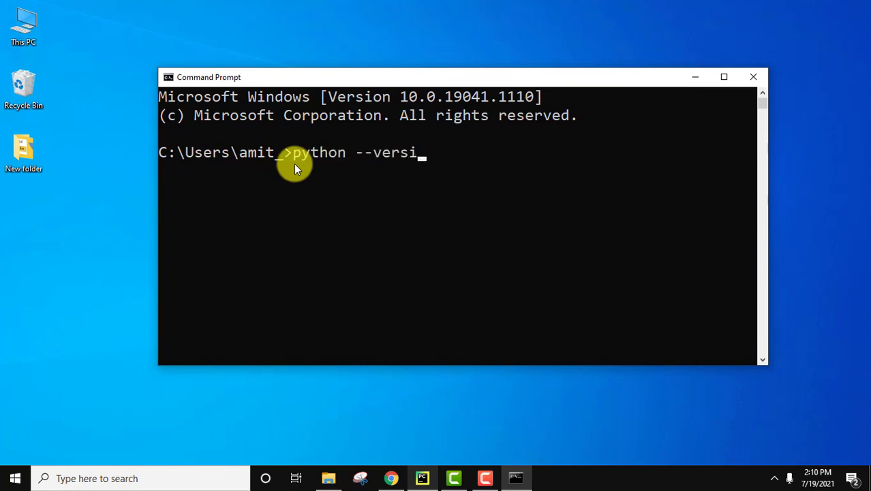
pyautogui.write('on')
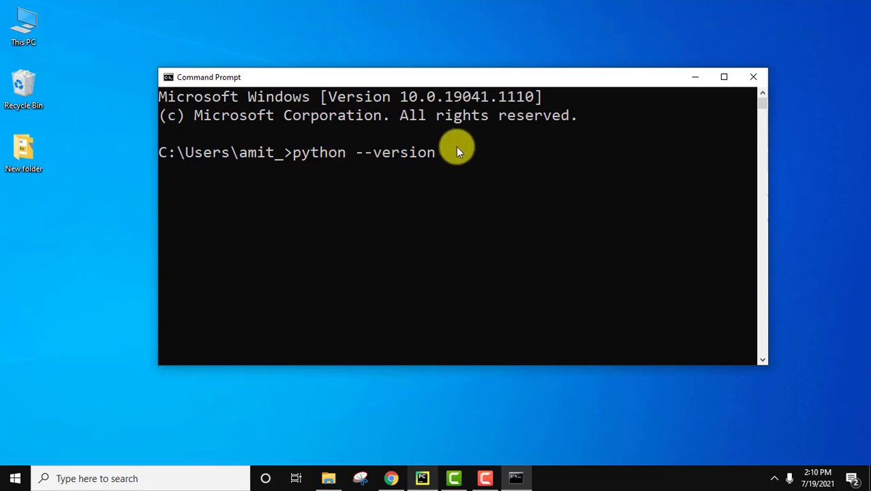
pyautogui.press('Return')
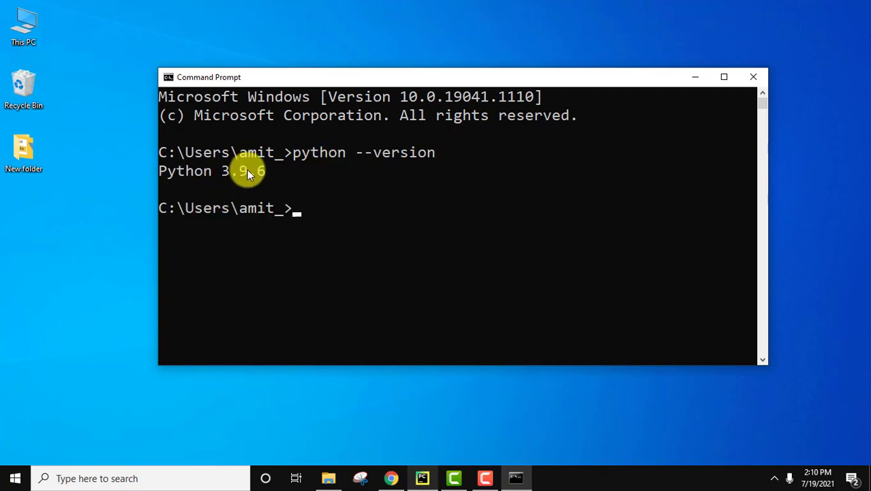
# Run pip --version, confirming pip 21.1.3 for Python 3.9
pyautogui.write('p')
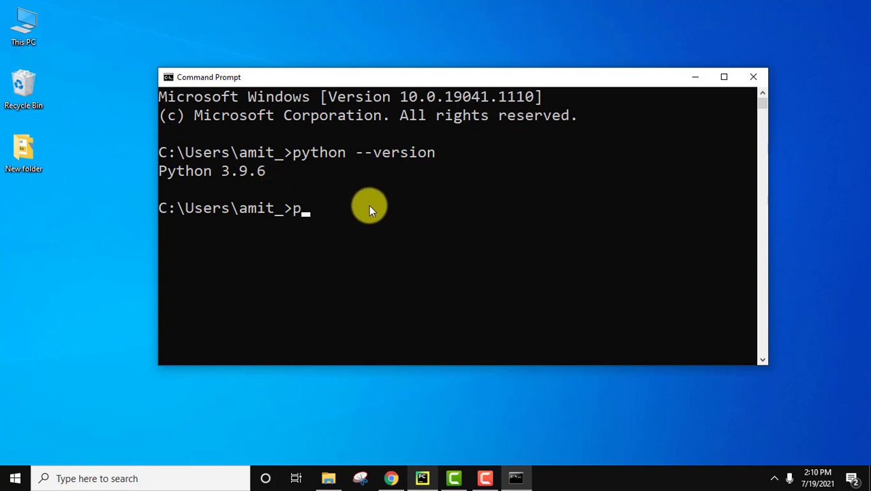
pyautogui.write('ip --ve')
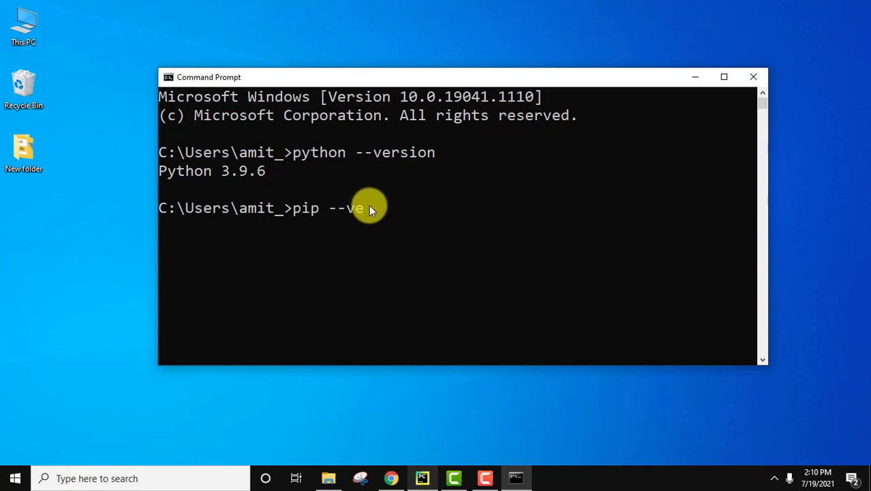
pyautogui.write('rsion')
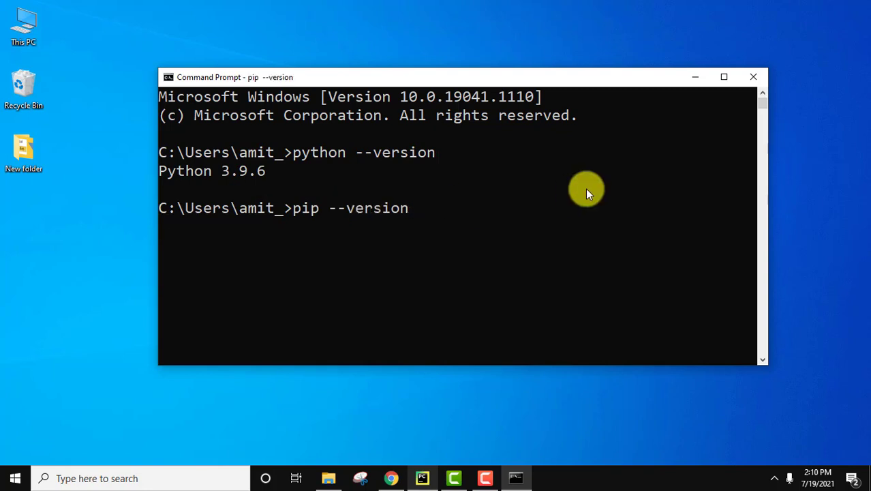
pyautogui.press('Return')
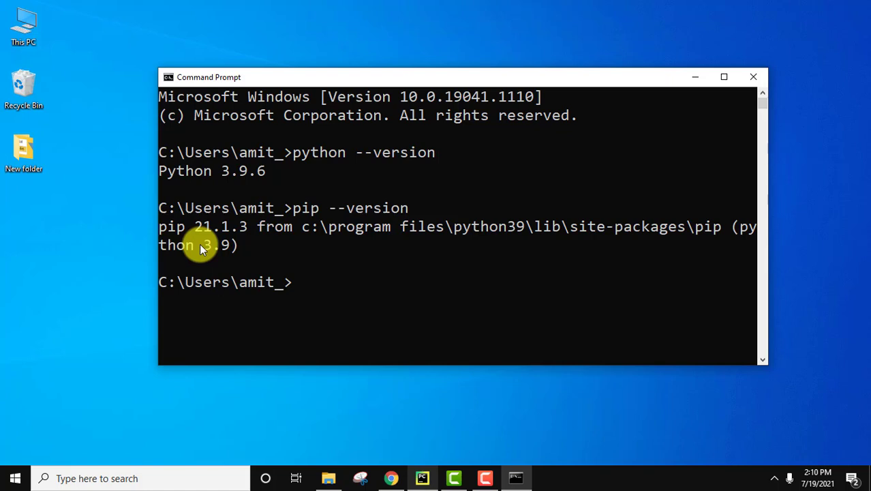
pyautogui.moveTo(727, 364)
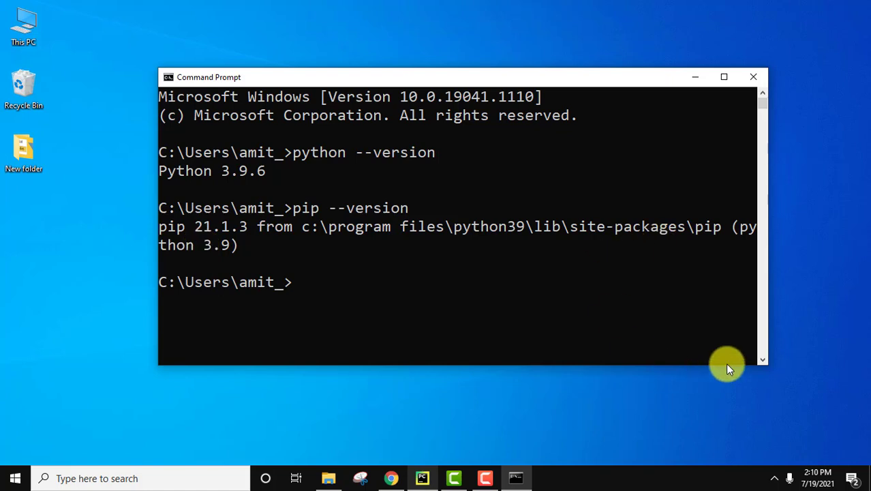
pyautogui.moveTo(198, 227)
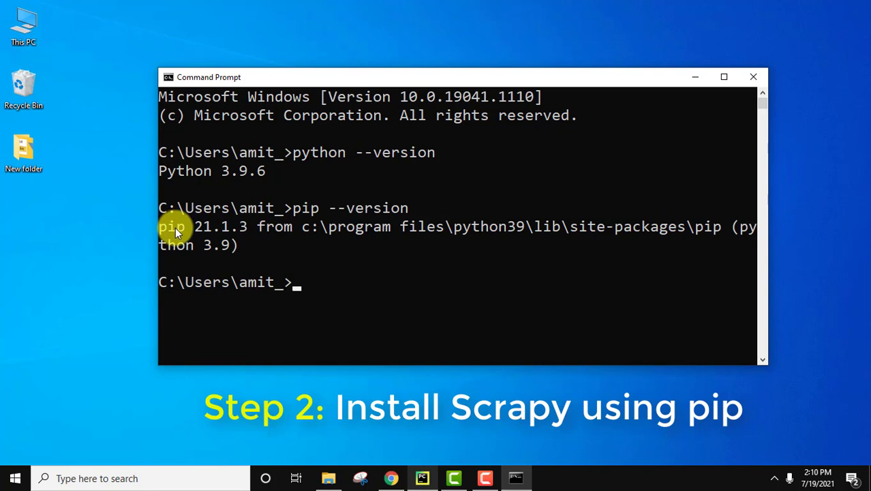
# Run 'pip install scrapy' to install Scrapy 2.5.0 with Twisted and lxml
pyautogui.write('pip')
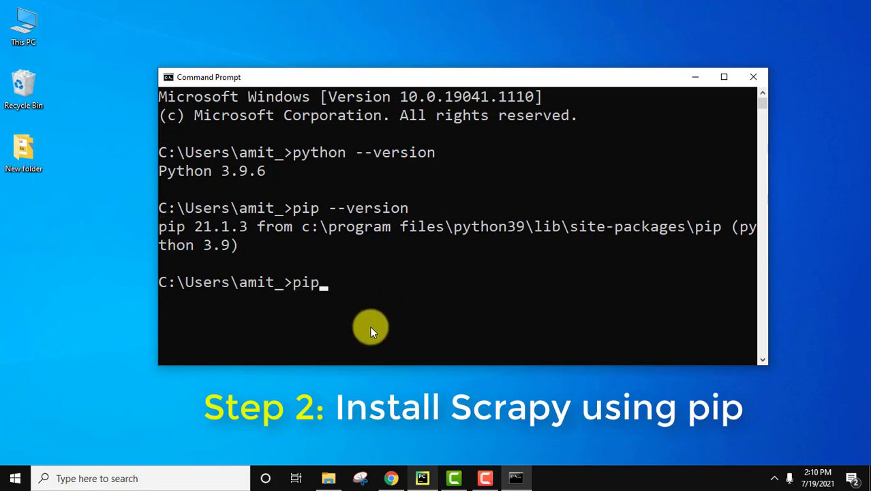
pyautogui.write('install')
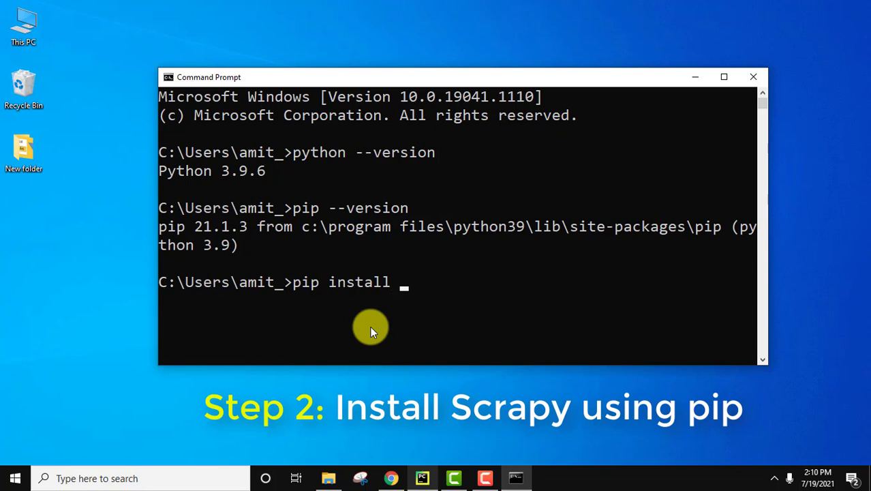
pyautogui.write('s')
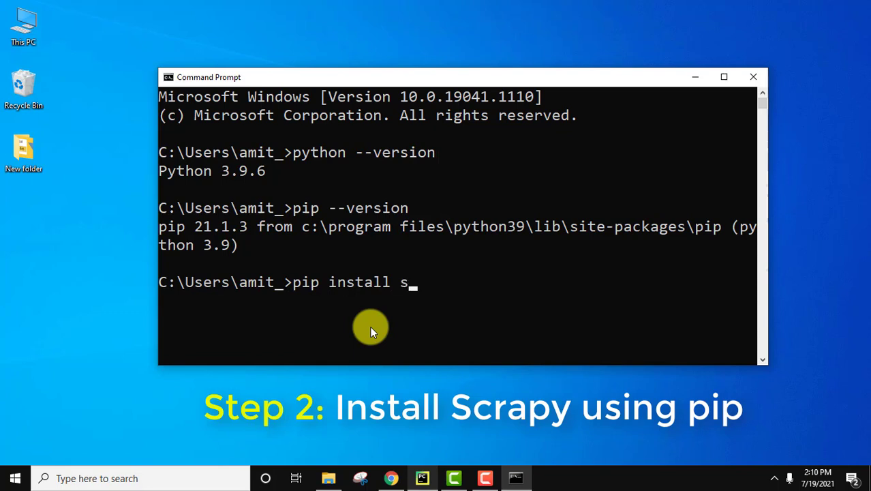
pyautogui.write('crapy')
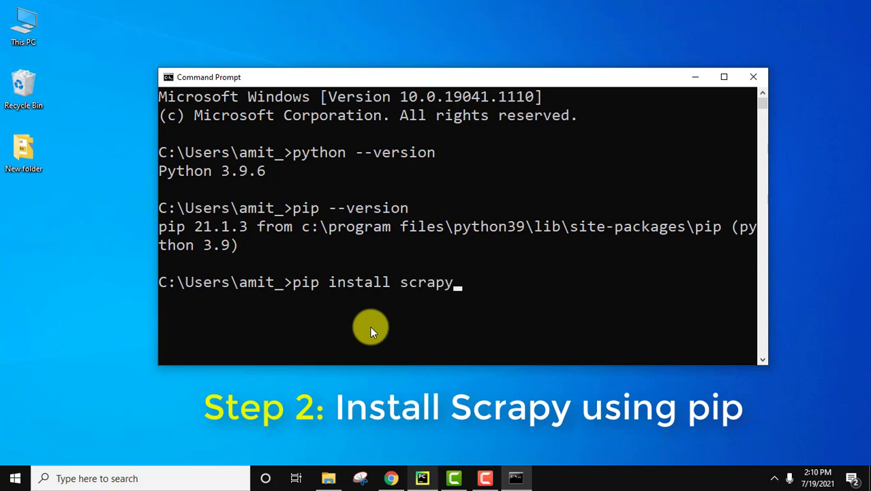
pyautogui.press('Return')
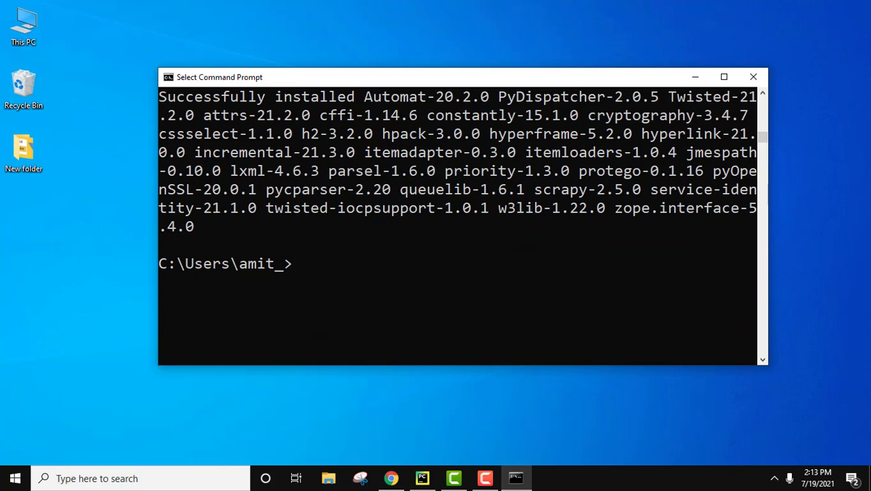
pyautogui.moveTo(545, 354)
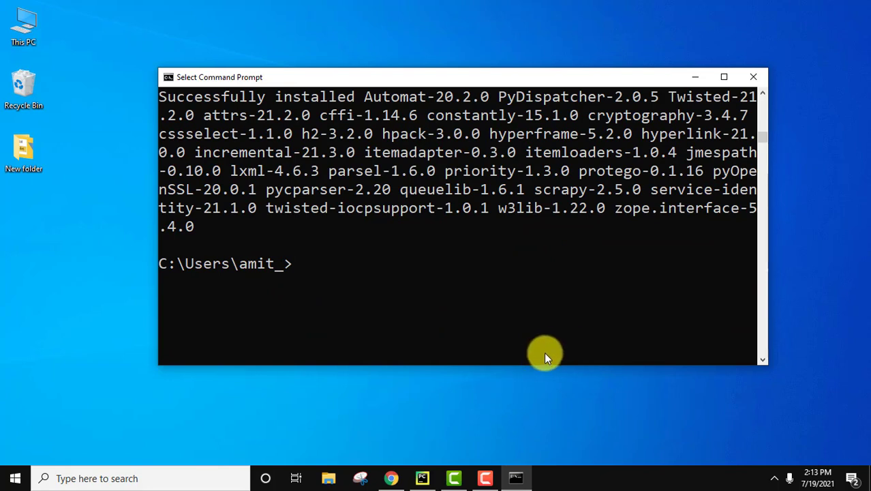
pyautogui.moveTo(576, 190)
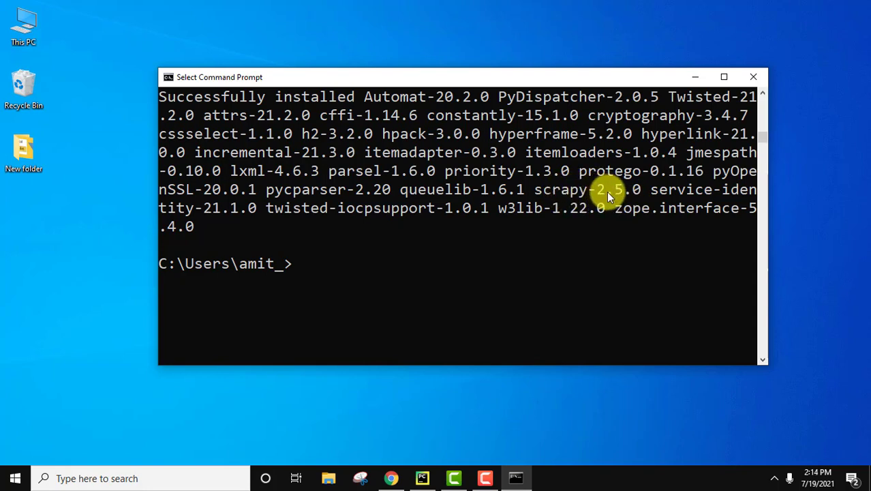
pyautogui.moveTo(7, 450)
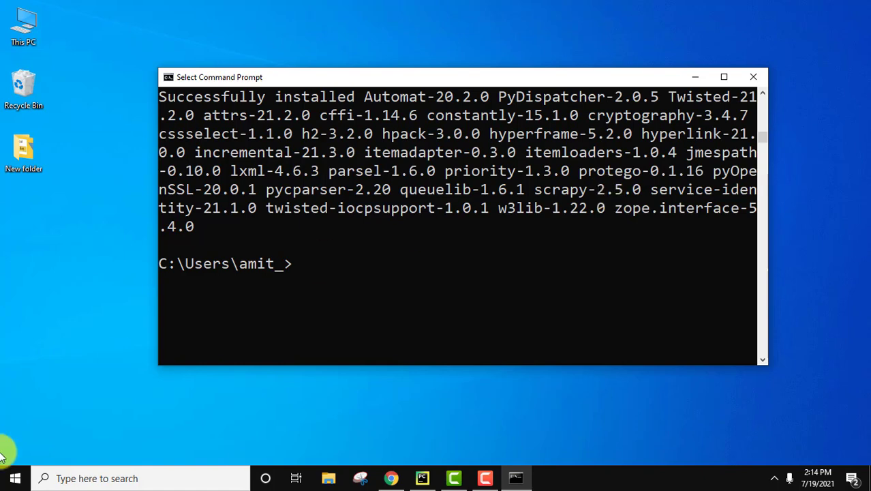
# Launch IDLE from Start search and run 'import scrapy' in the shell
pyautogui.write('idle')
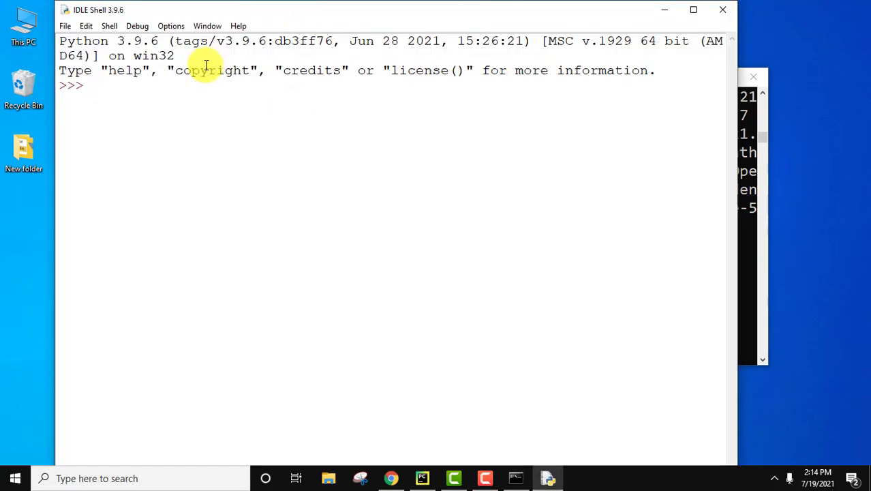
pyautogui.write('import sc')
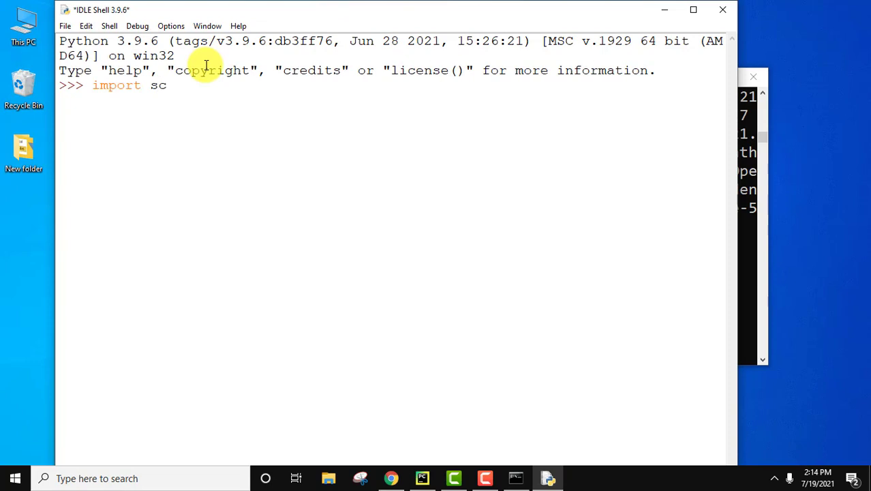
pyautogui.write('rapy')
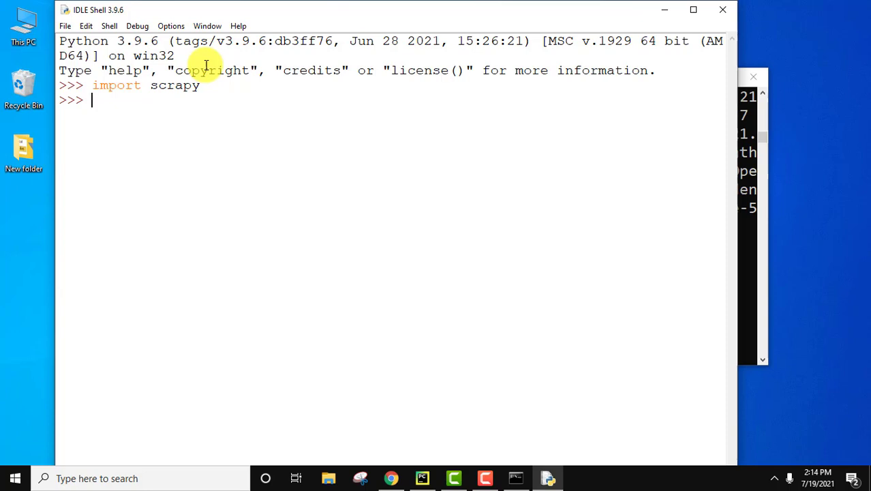
# Enter the expression scrapy.__version__ at the next prompt
pyautogui.write('scr')
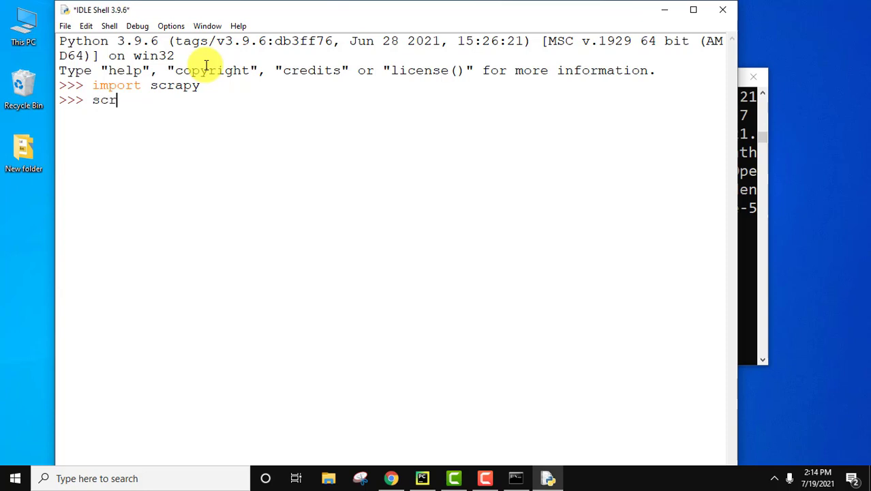
pyautogui.write('apy.')
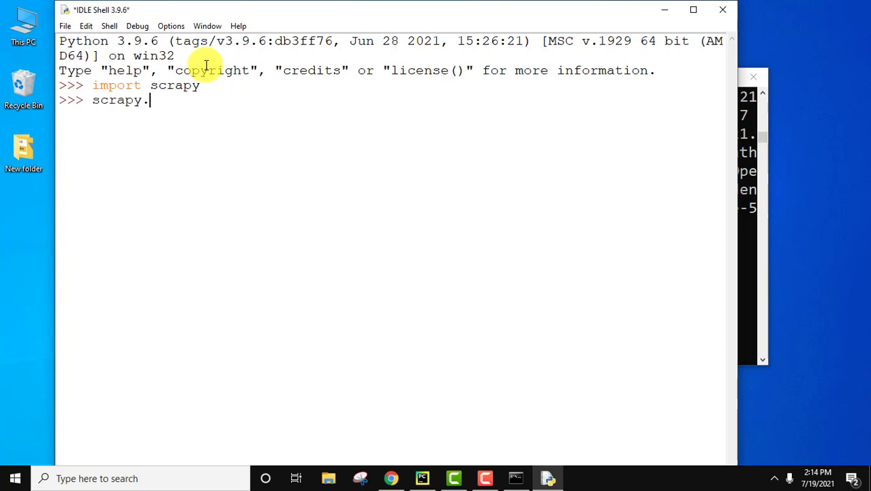
pyautogui.write('__version__')
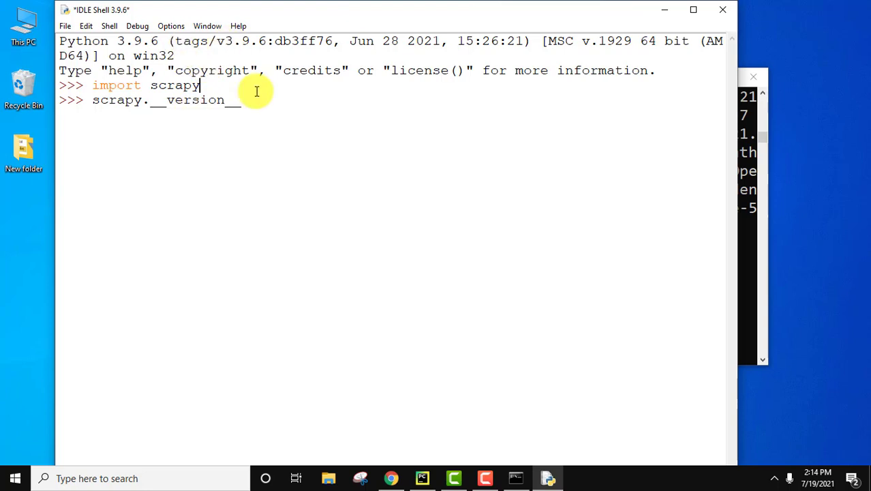
# Evaluate scrapy.__version__ to show '2.5.0', then bring Command Prompt's install output forward
pyautogui.press('Return')
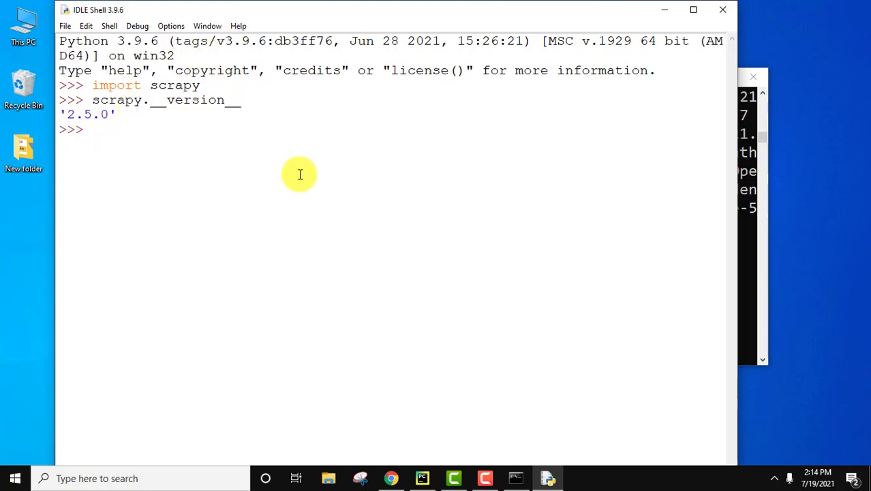
pyautogui.click(515, 478)
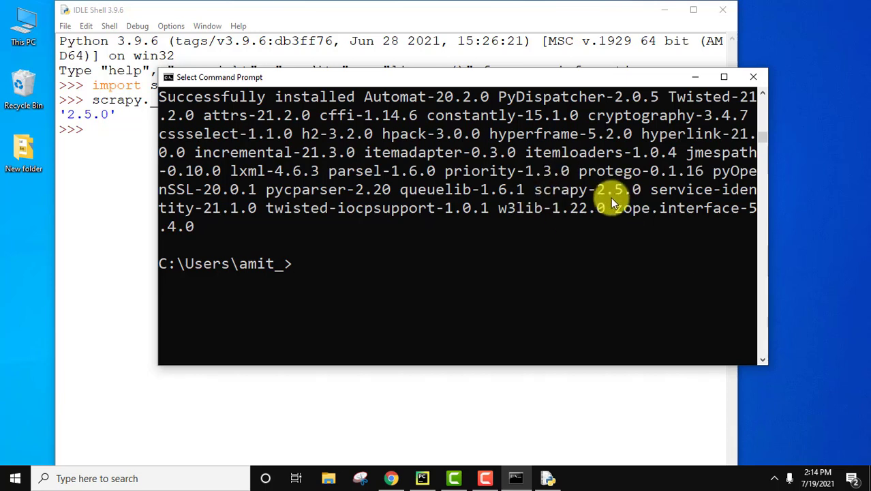